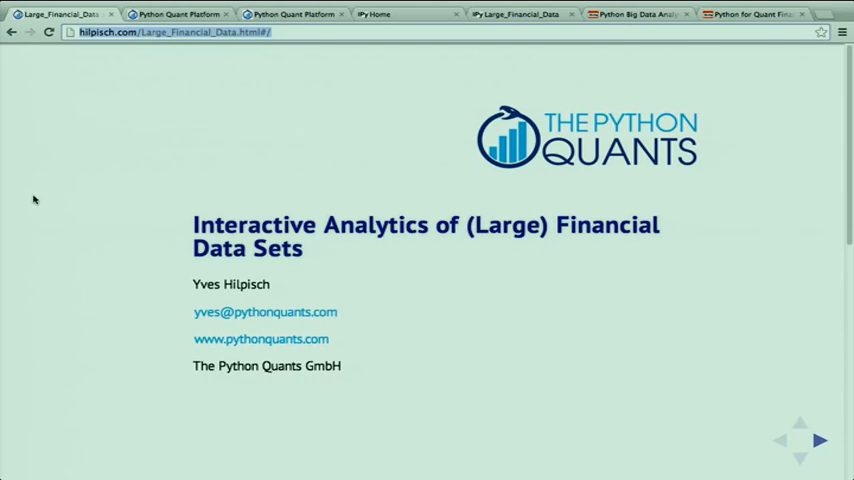
- Switch from the title slide to the Python Big Data Analytics meetup tab
{"action": "left_click", "coordinate": [200, 32]}
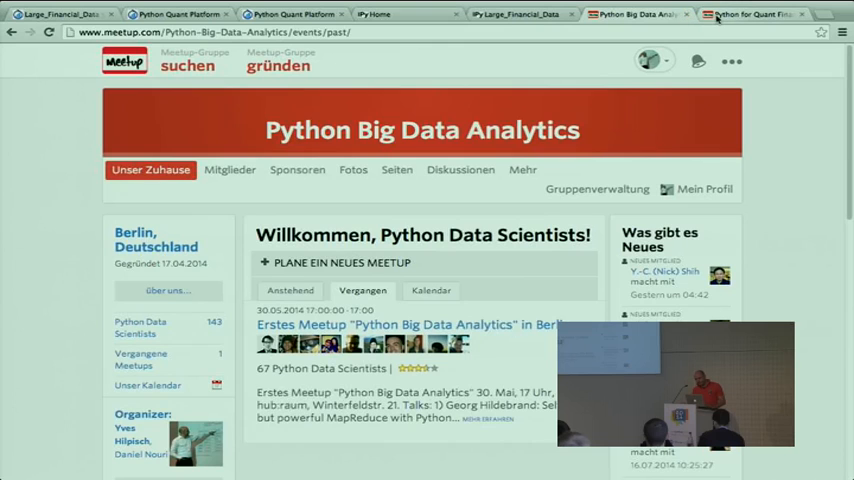
- Return to the Large_Financial_Data slide deck, showing 'The Python Quant' bio slide
{"action": "left_click", "coordinate": [752, 14]}
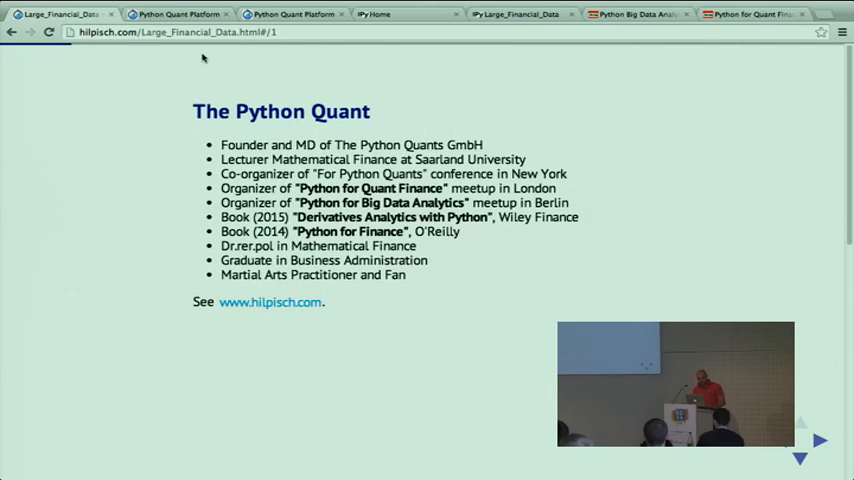
- Advance to the 'Python for Finance' O'Reilly book cover sub-slide
{"action": "left_click", "coordinate": [818, 439]}
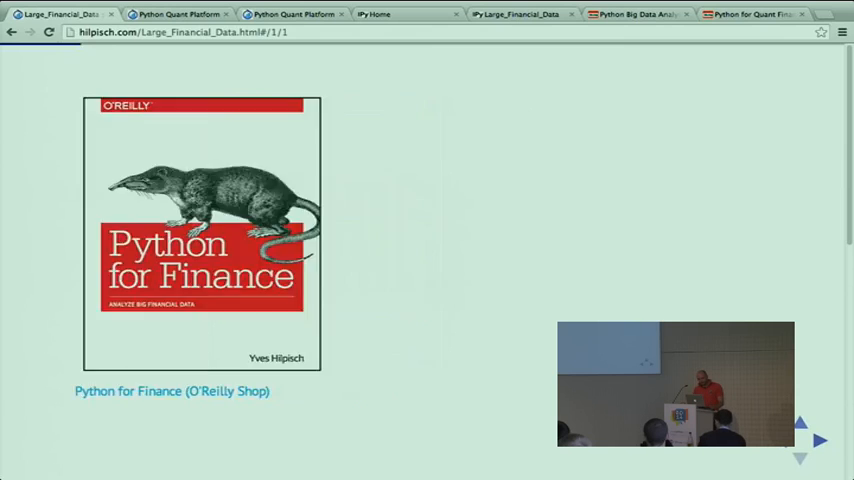
{"action": "left_click", "coordinate": [818, 440]}
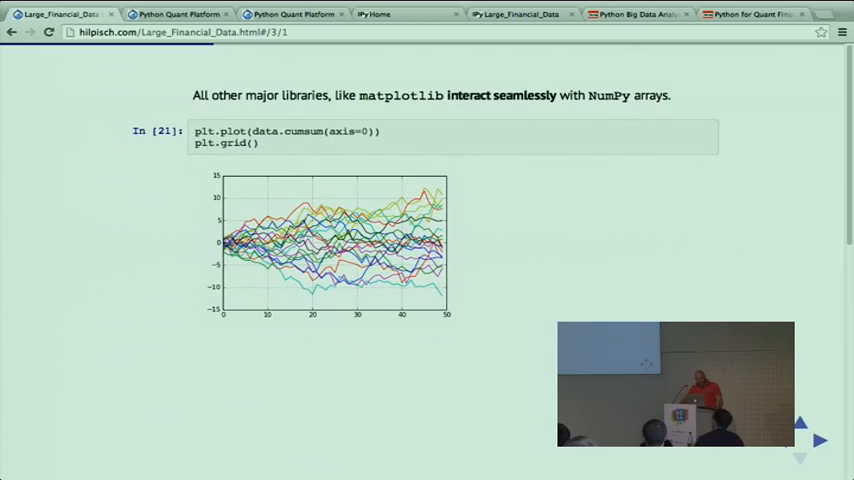
{"action": "left_click", "coordinate": [818, 440]}
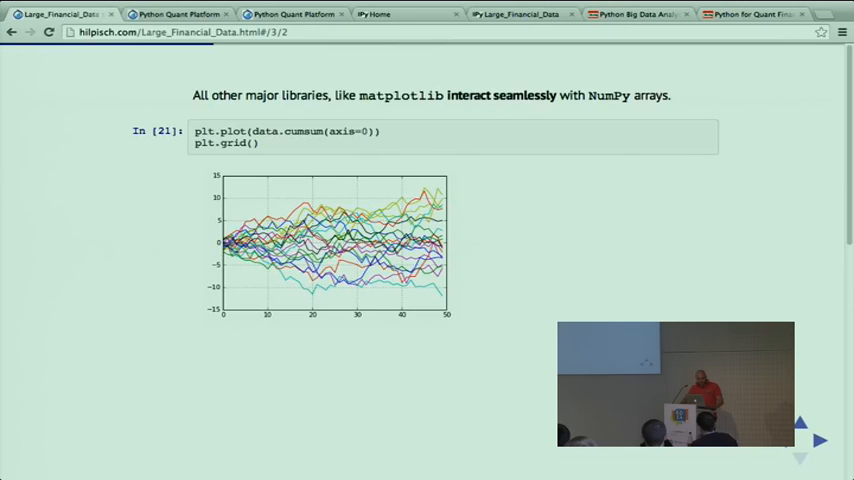
- Advance to slide 5/3, 'Application – Optimal Mean-Variance Portfolios' with five stock symbols
{"action": "left_click", "coordinate": [818, 440]}
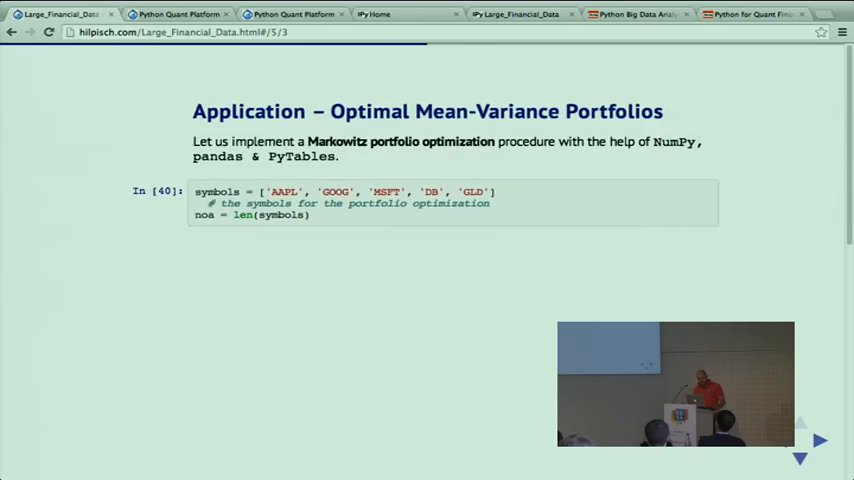
{"action": "left_click", "coordinate": [817, 440]}
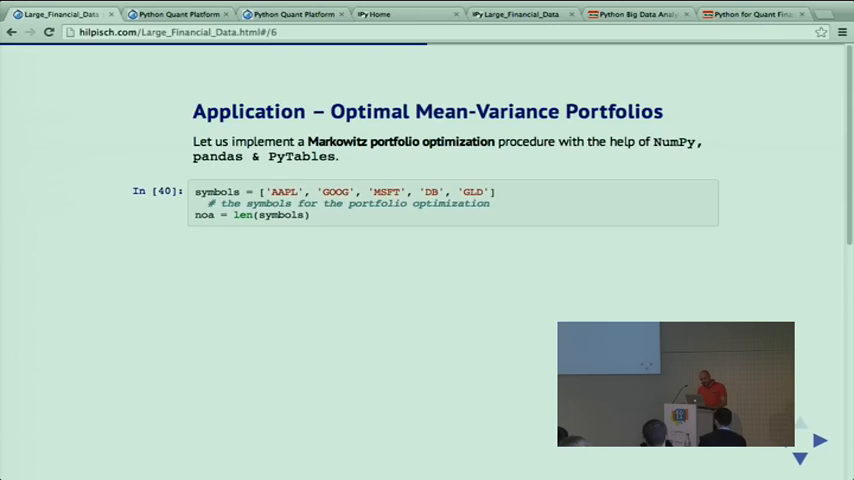
- Advance to slide 6/1 on pandas DataReader fetching closing prices from Google
{"action": "left_click", "coordinate": [817, 440]}
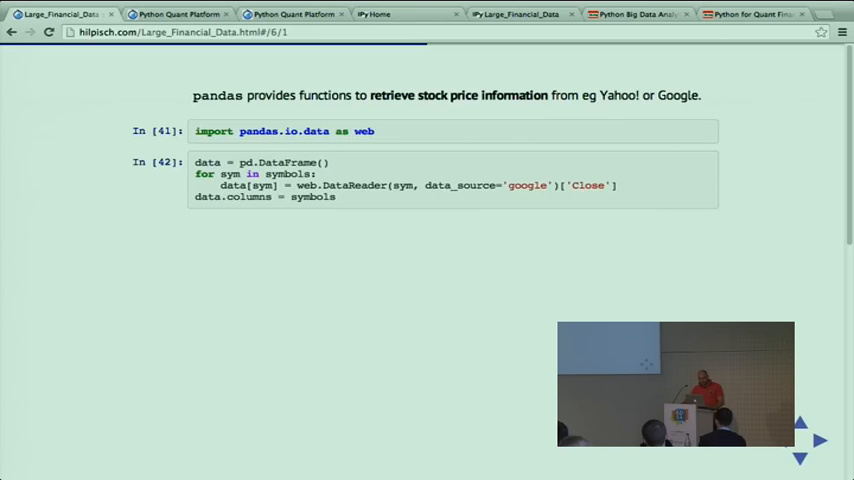
- Advance past the normalized price chart to the log returns and annualized means slide
{"action": "left_click", "coordinate": [817, 440]}
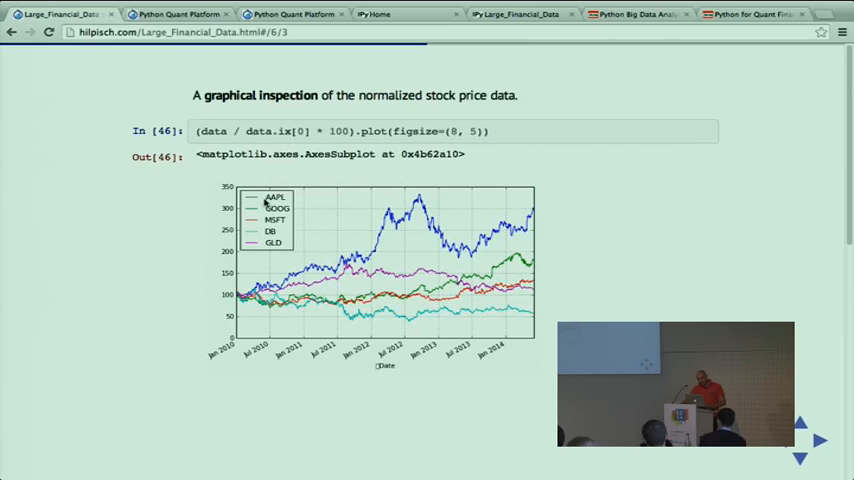
{"action": "mouse_move", "coordinate": [420, 260]}
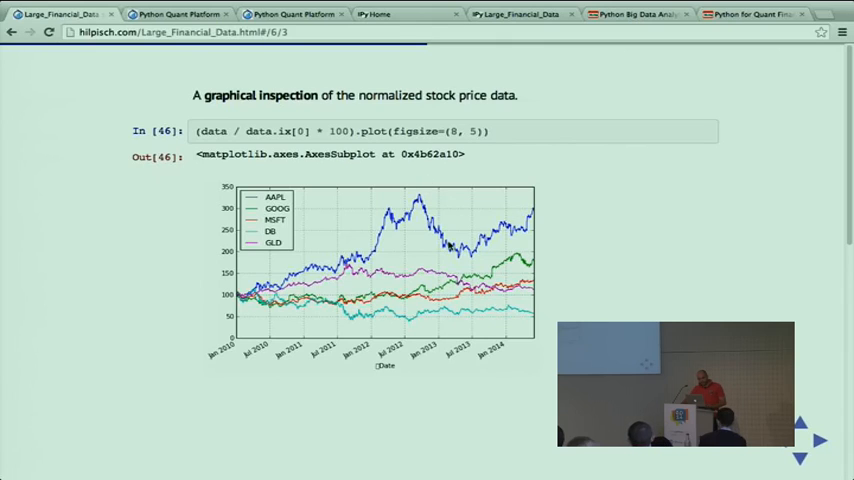
{"action": "mouse_move", "coordinate": [380, 265]}
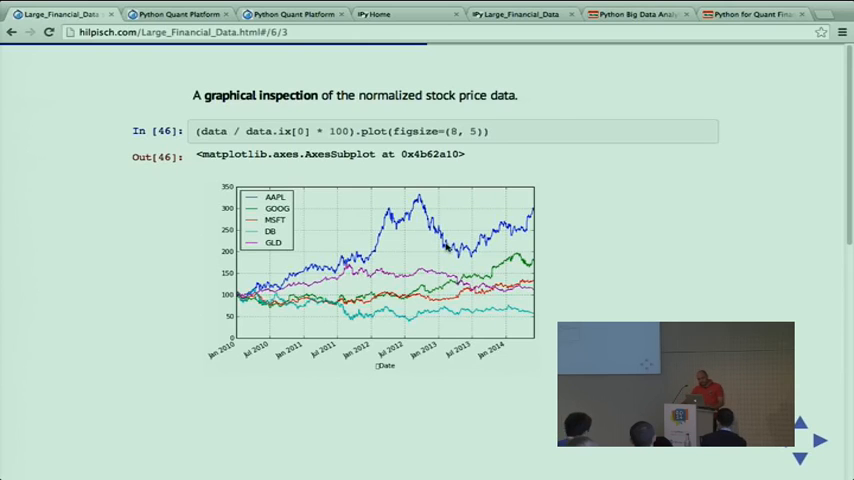
{"action": "left_click", "coordinate": [817, 440]}
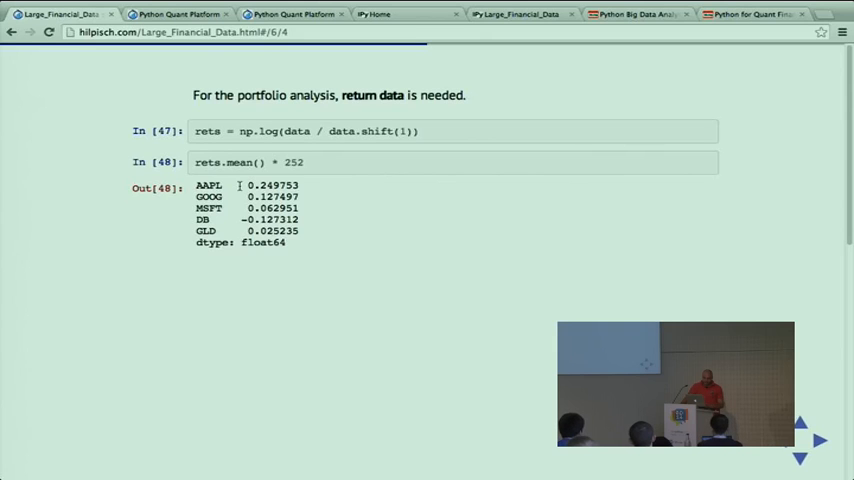
- Advance past the annualized covariance matrix to the portfolio return formula slide
{"action": "left_click", "coordinate": [817, 440]}
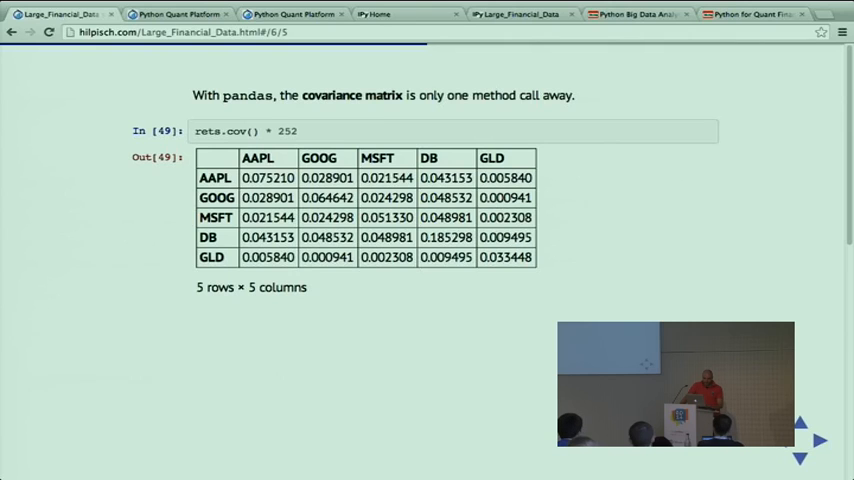
{"action": "left_click", "coordinate": [818, 440]}
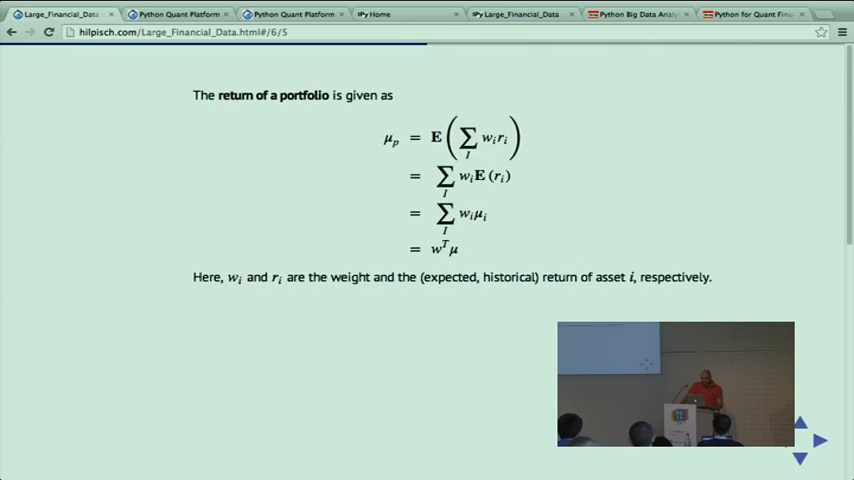
- Advance through the covariance matrix definition to the portfolio variance formula slide
{"action": "left_click", "coordinate": [818, 439]}
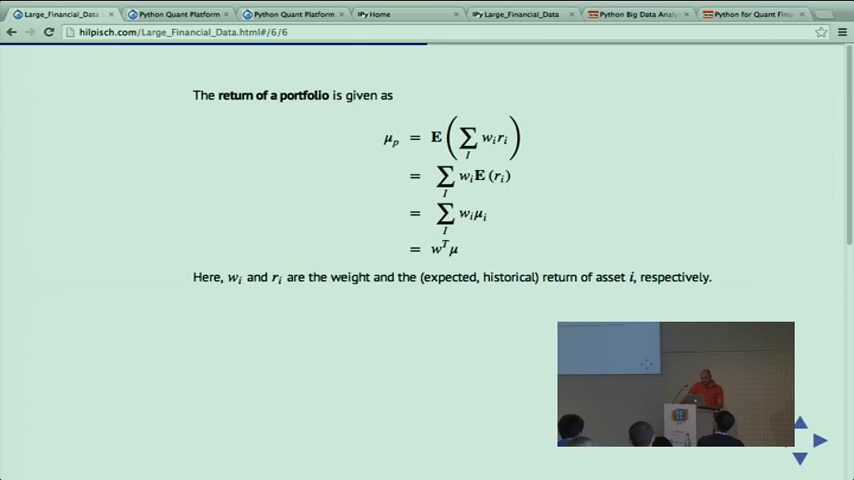
{"action": "left_click", "coordinate": [817, 440]}
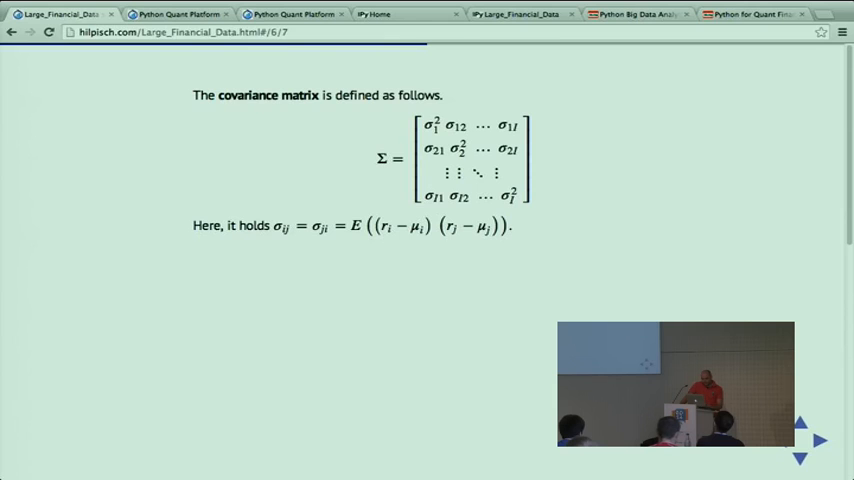
{"action": "left_click", "coordinate": [818, 440]}
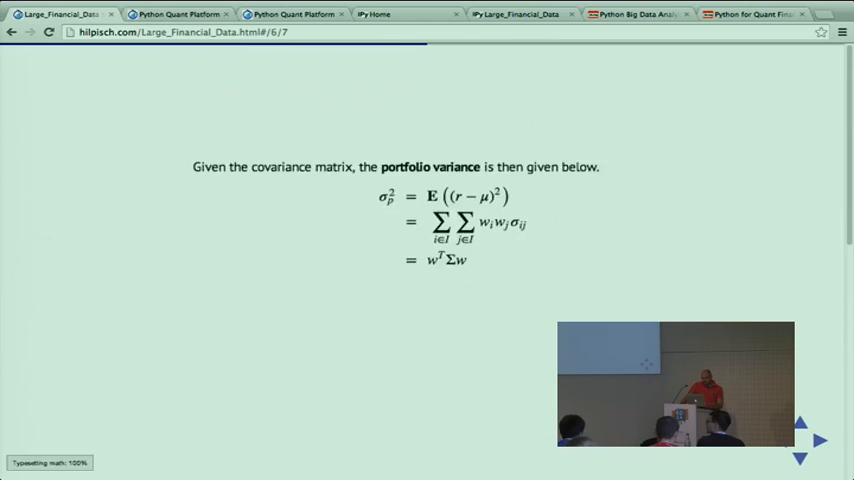
- Advance to slide 6/10 showing the timed portfolio return and volatility simulation (~2.98 s)
{"action": "left_click", "coordinate": [817, 440]}
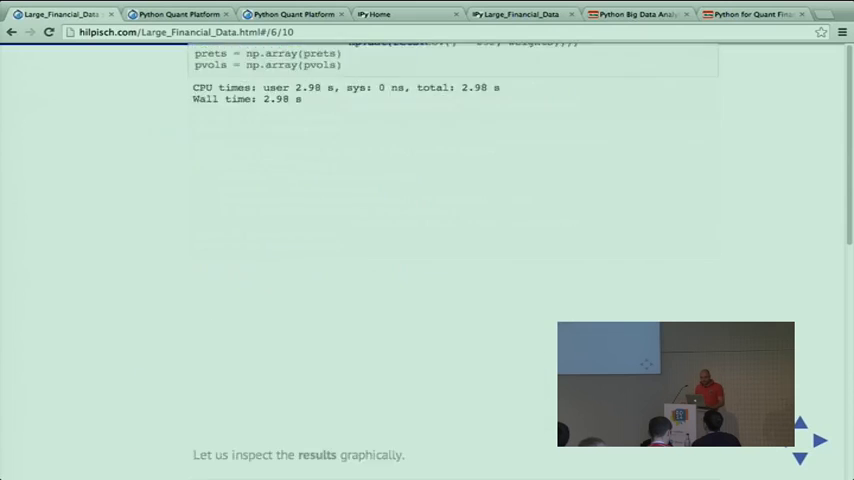
{"action": "left_click", "coordinate": [817, 440]}
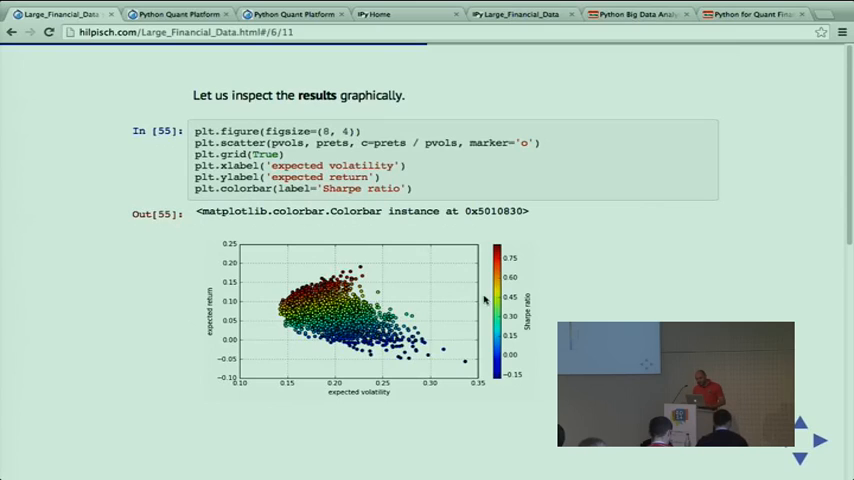
{"action": "mouse_move", "coordinate": [370, 275]}
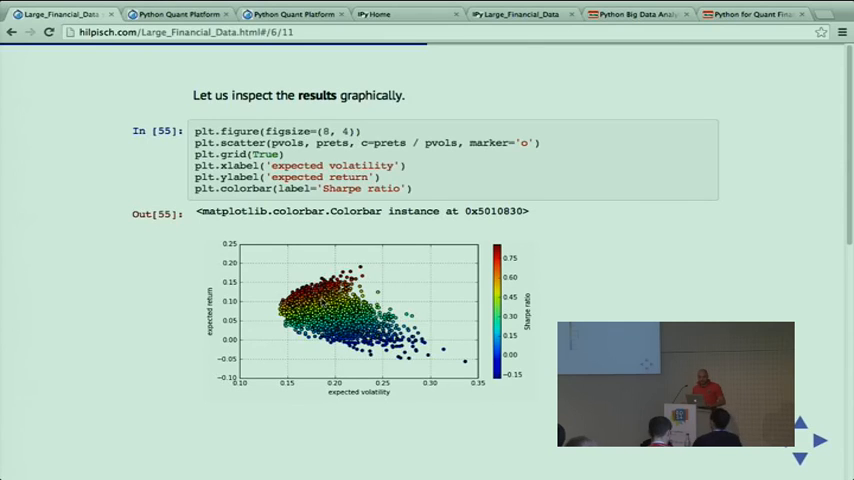
{"action": "mouse_move", "coordinate": [490, 400]}
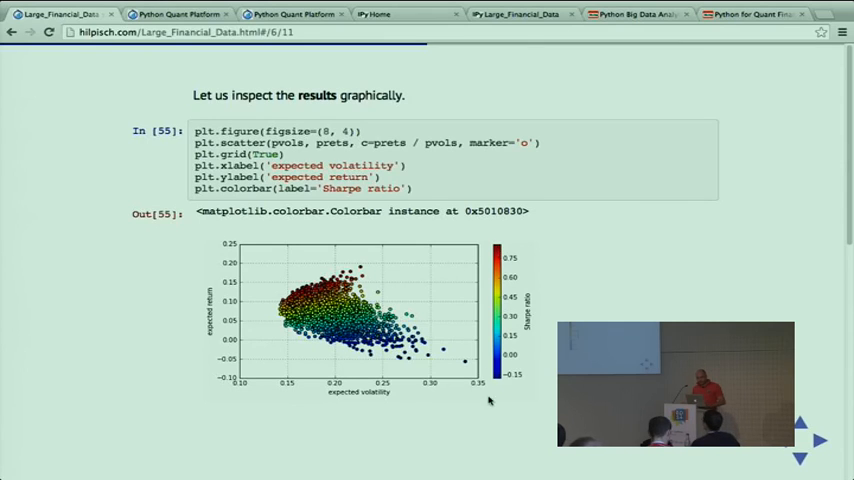
{"action": "mouse_move", "coordinate": [508, 333]}
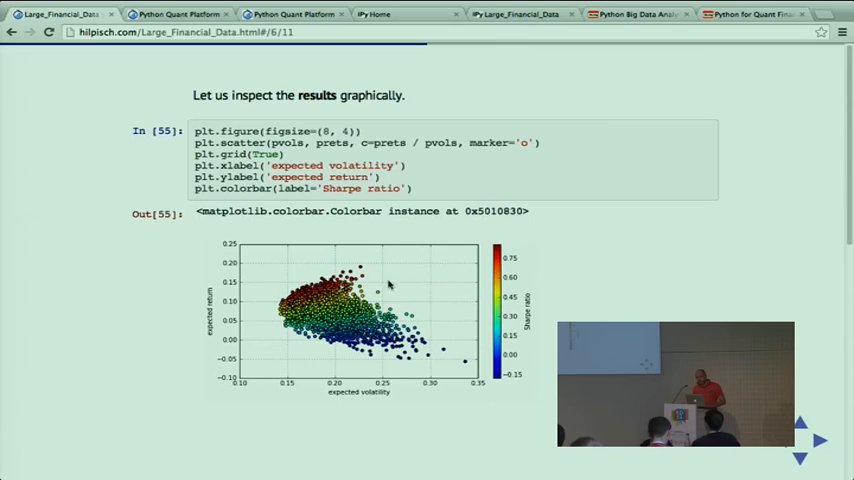
{"action": "mouse_move", "coordinate": [371, 378]}
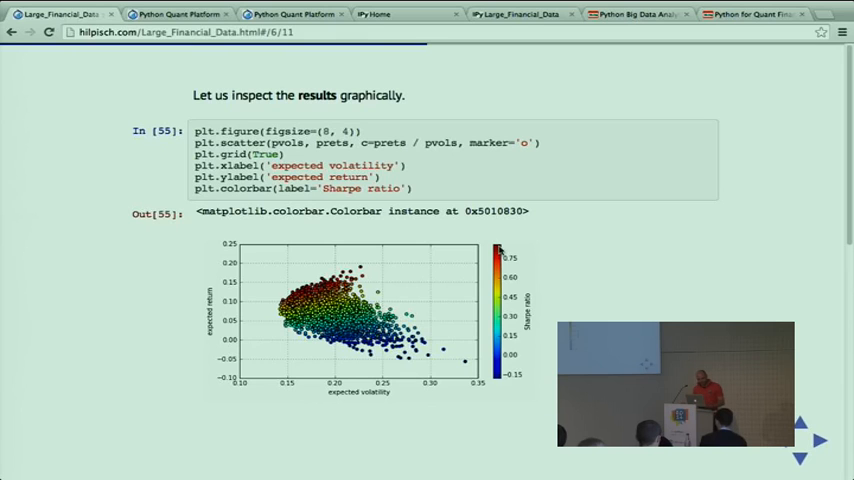
{"action": "left_click", "coordinate": [817, 440]}
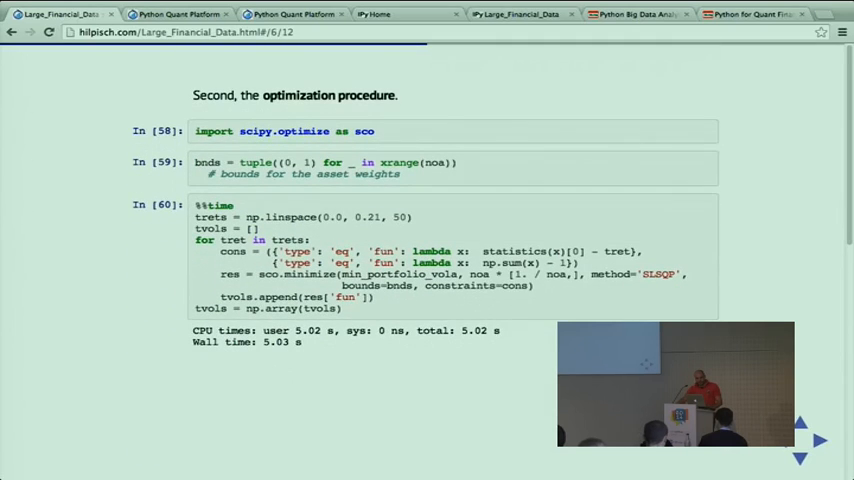
- Advance to slide 6/12 on the scipy.optimize optimization procedure
{"action": "left_click", "coordinate": [817, 440]}
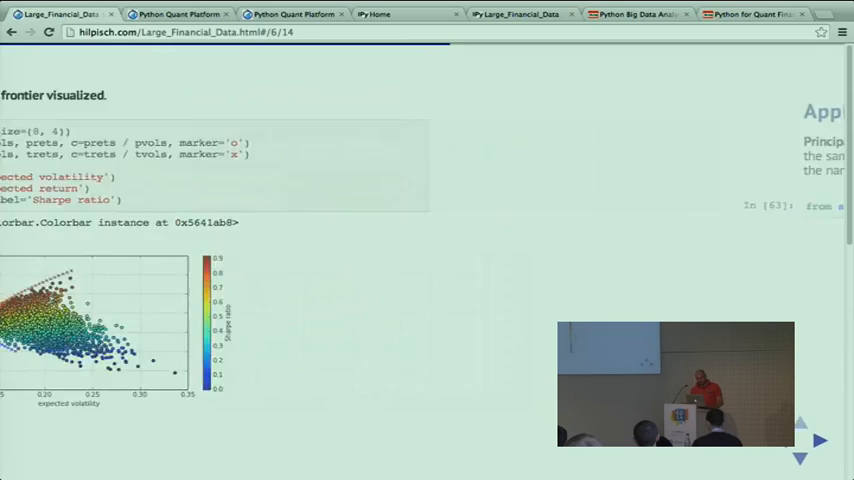
- Advance to the slide holding all return data in one DataFrame with five DAX columns
{"action": "left_click", "coordinate": [818, 440]}
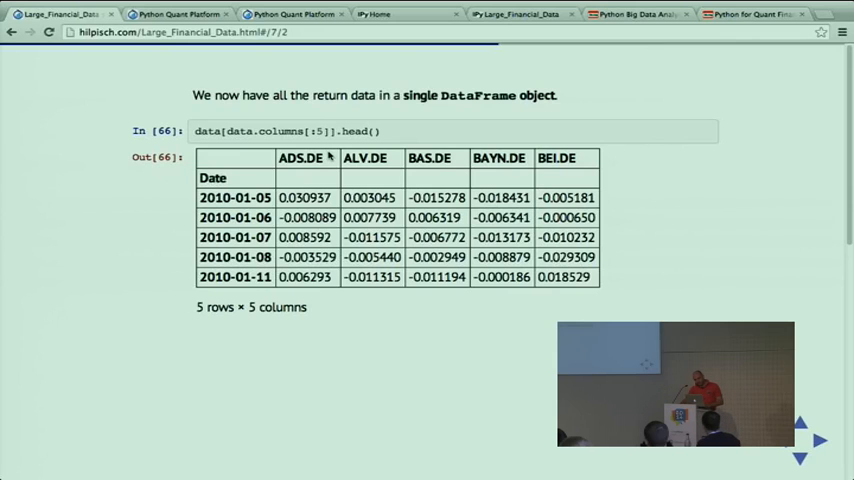
- Advance to the slide separating the DAX index data with its returns histogram
{"action": "left_click", "coordinate": [818, 440]}
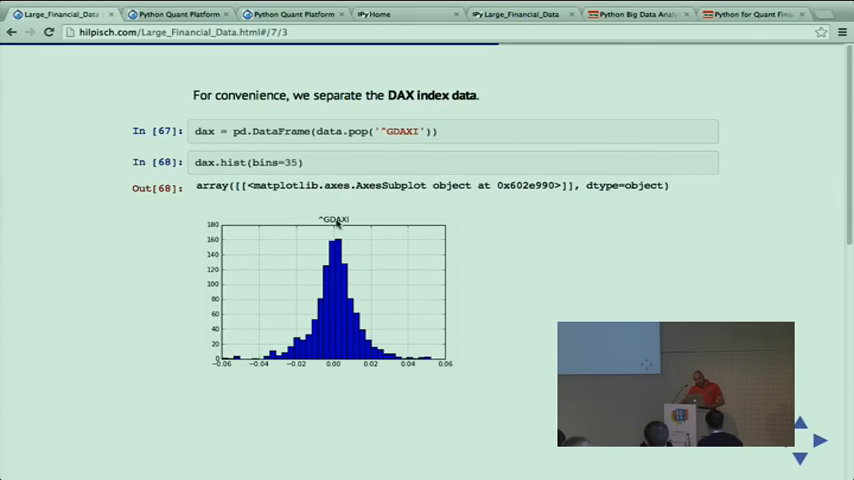
{"action": "mouse_move", "coordinate": [384, 342]}
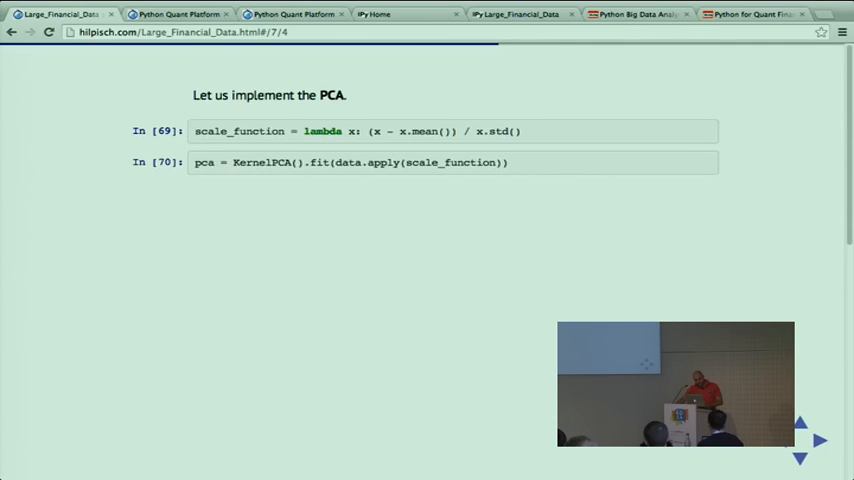
- Advance past the PCA implementation to the 'Parallel Process Simulation' section start
{"action": "left_click", "coordinate": [817, 440]}
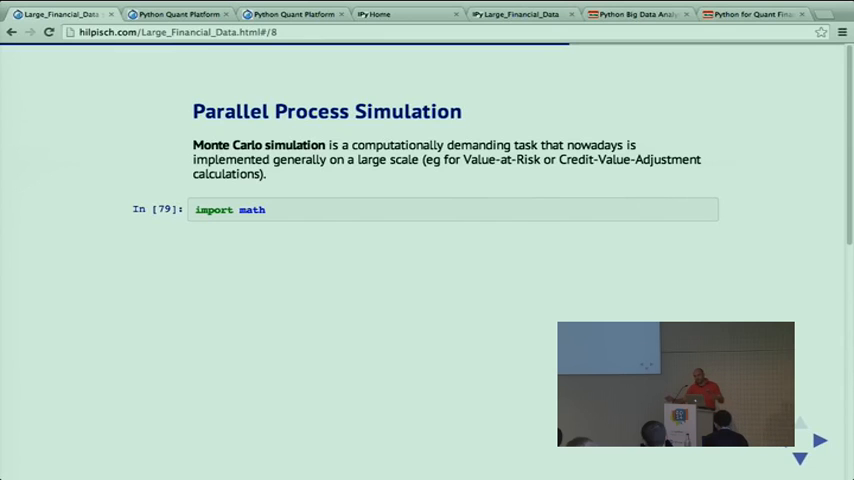
- Step down to the multiprocessing slide timing simulations across 1 to 8 processes
{"action": "left_click", "coordinate": [818, 439]}
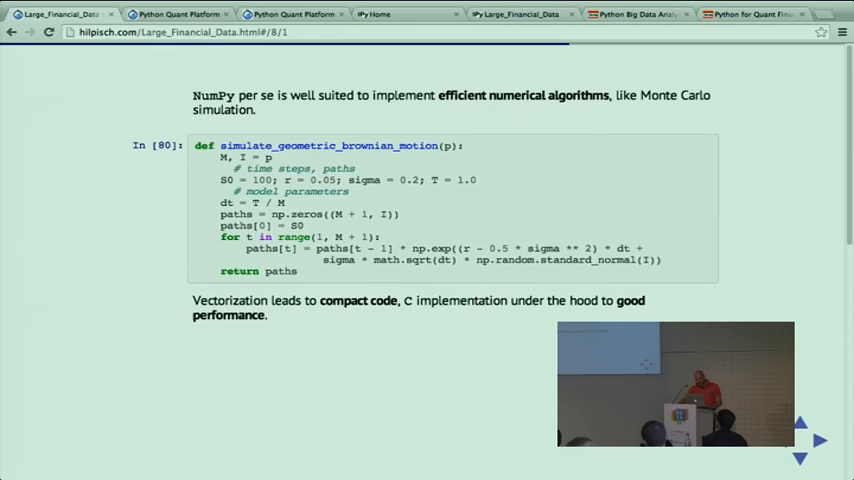
{"action": "left_click", "coordinate": [818, 440]}
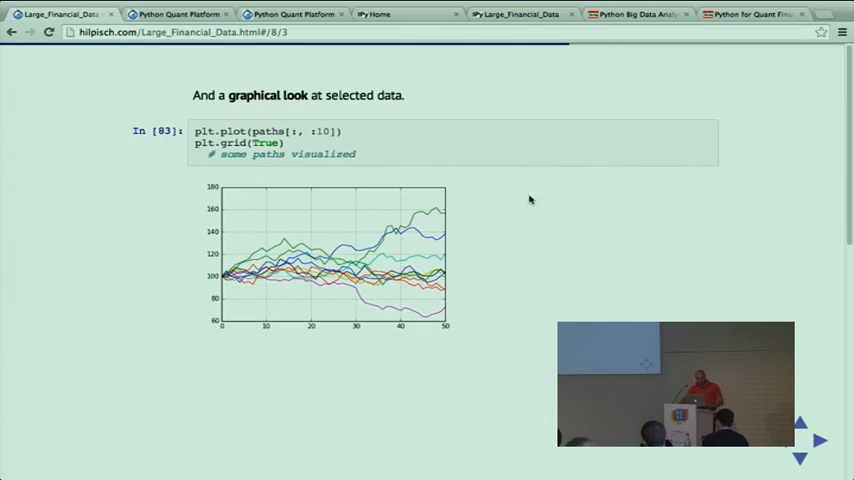
{"action": "scroll", "scroll_direction": "down", "scroll_amount": 3}
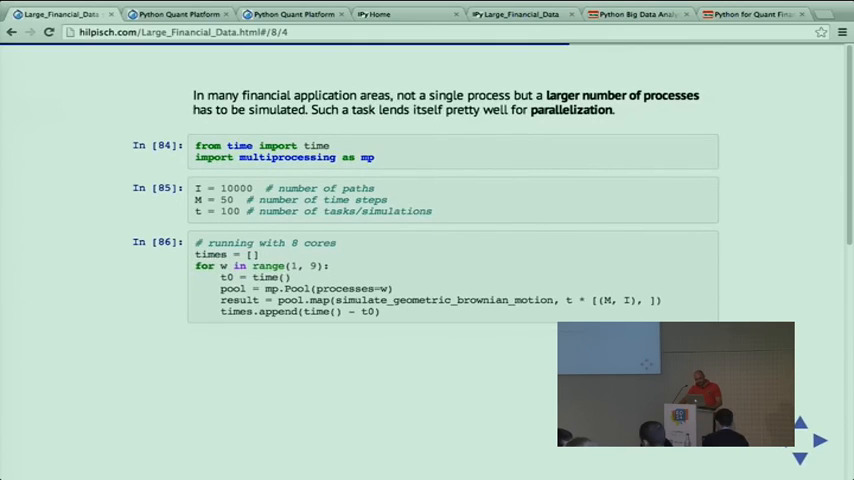
{"action": "mouse_move", "coordinate": [464, 218]}
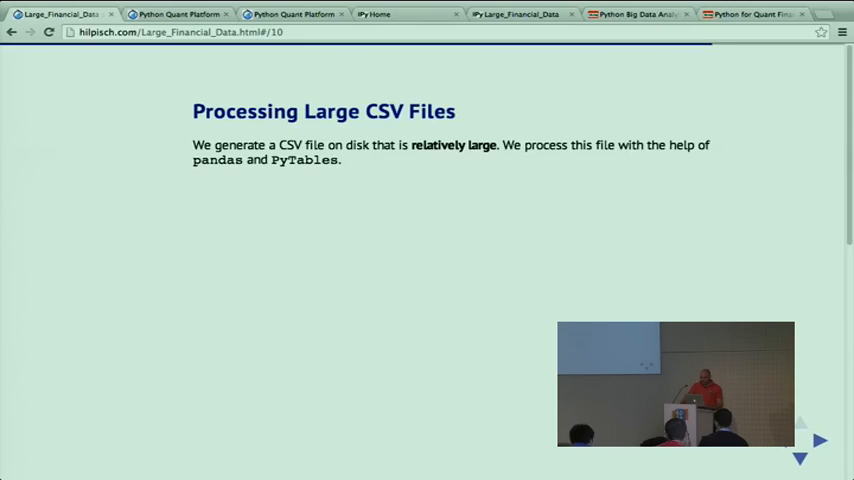
- Step past the CSV filename slide to 'Reading and Writing with pandas' opening data.h5p
{"action": "left_click", "coordinate": [817, 440]}
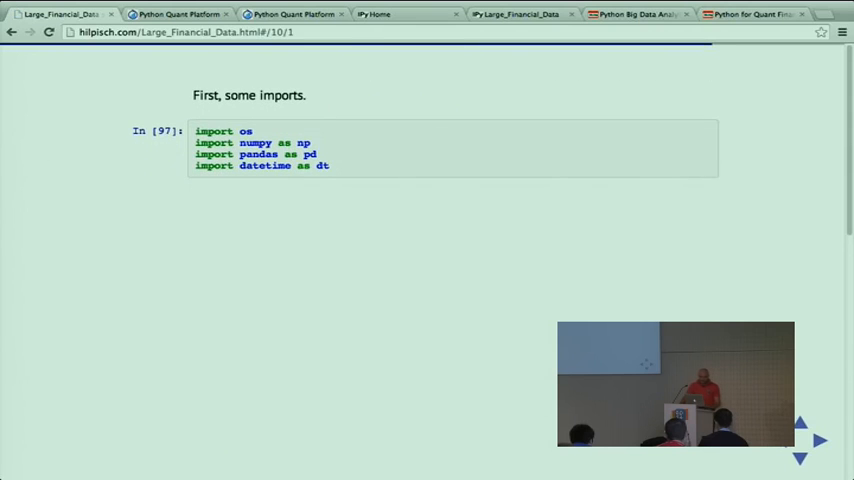
{"action": "scroll", "scroll_direction": "down", "scroll_amount": 3}
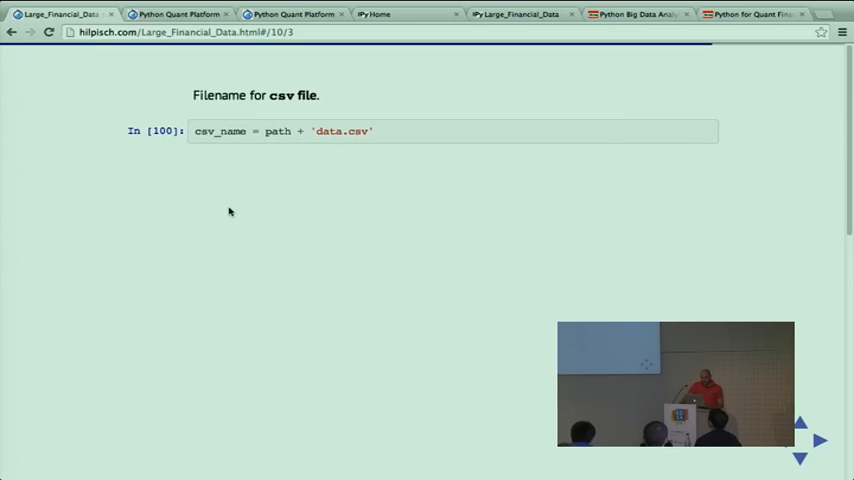
{"action": "left_click", "coordinate": [816, 440]}
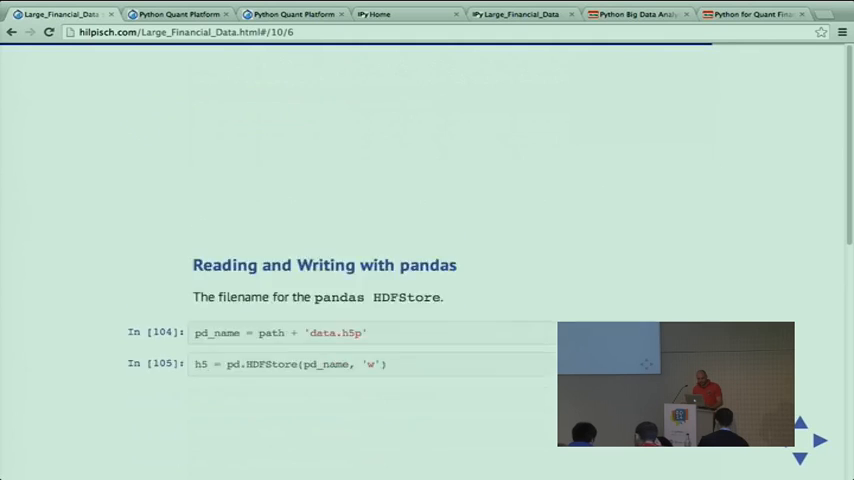
- Step through HDFStore and chunk-wise storing slides to 'Disk-Based Analytics with pandas'
{"action": "left_click", "coordinate": [817, 440]}
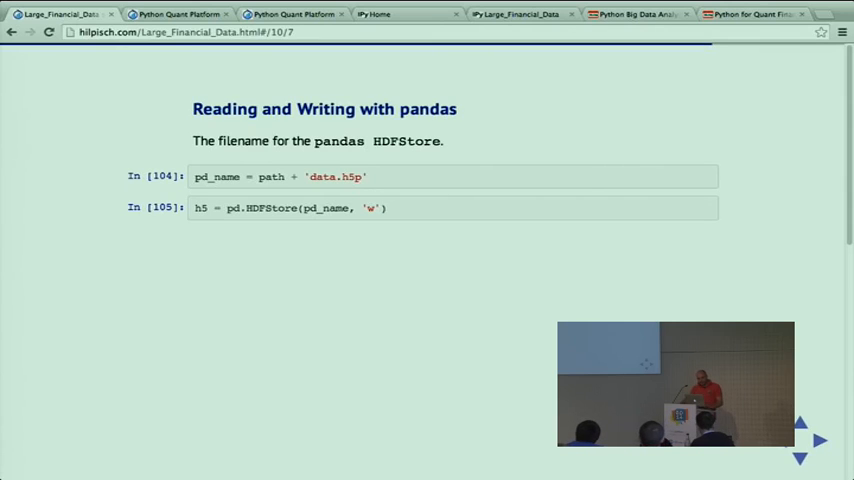
{"action": "left_click", "coordinate": [817, 440]}
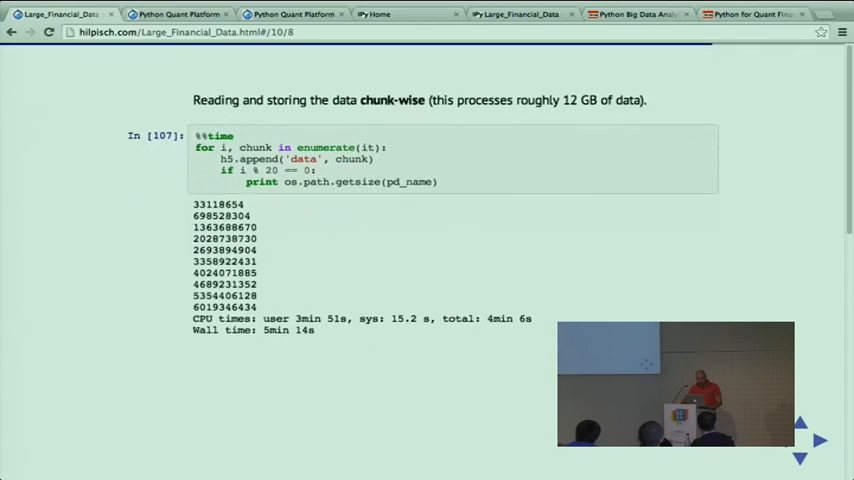
{"action": "left_click", "coordinate": [817, 440]}
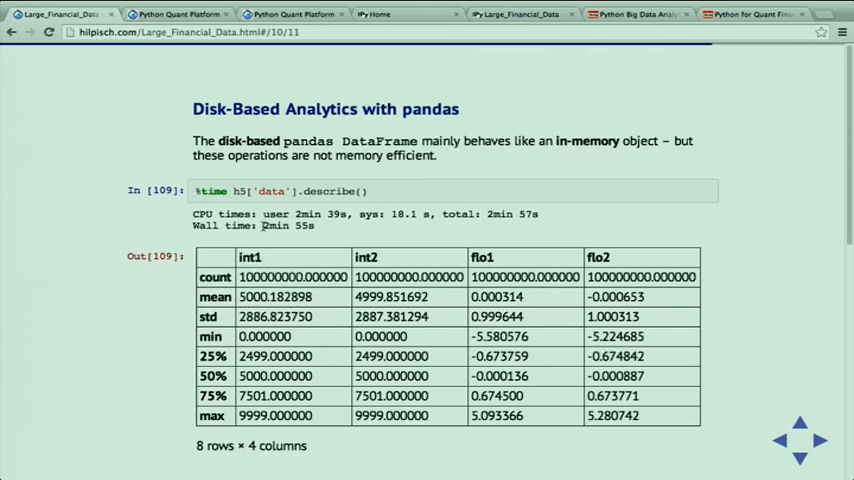
{"action": "scroll", "scroll_direction": "down", "scroll_amount": 3}
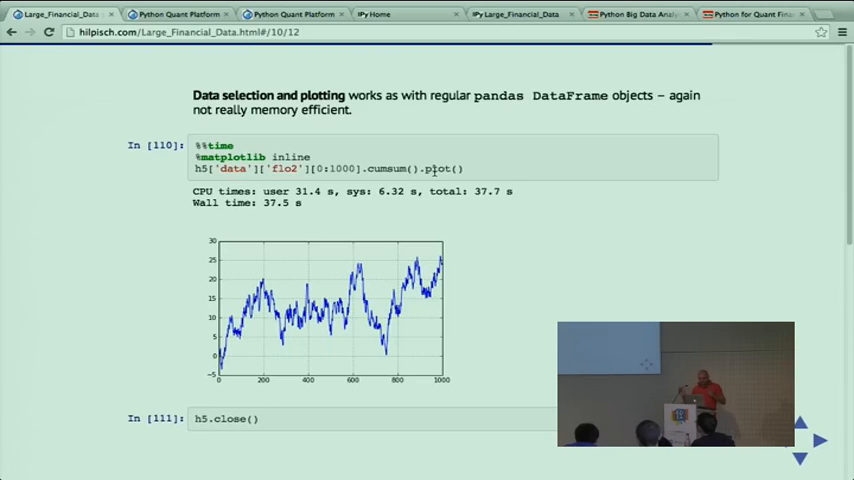
{"action": "mouse_move", "coordinate": [322, 292]}
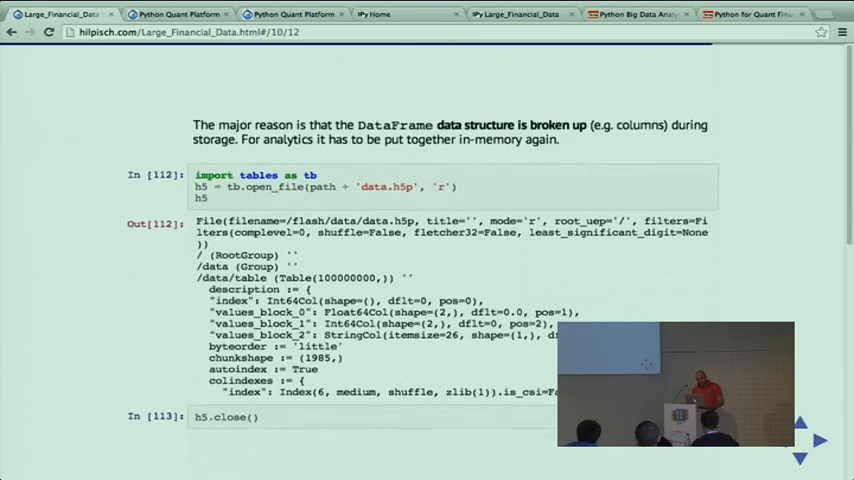
- Advance to the slide defining the NumPy dtype with date, int1, int2, flo1, flo2
{"action": "left_click", "coordinate": [819, 440]}
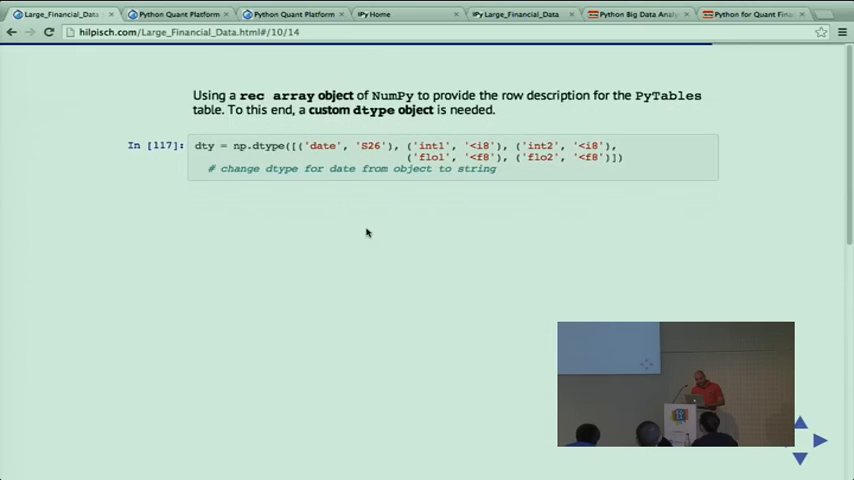
- Advance past the blosc filters slide to chunk-wise appending, timed about 4min 28s
{"action": "left_click", "coordinate": [818, 440]}
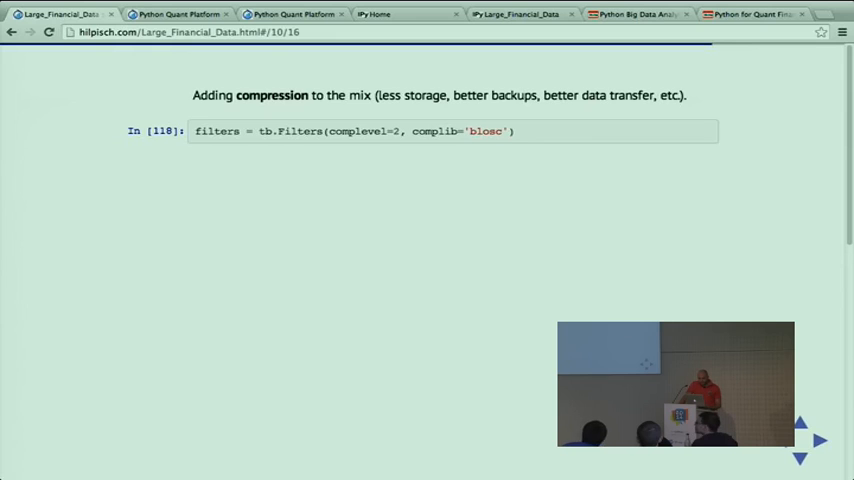
{"action": "left_click", "coordinate": [816, 440]}
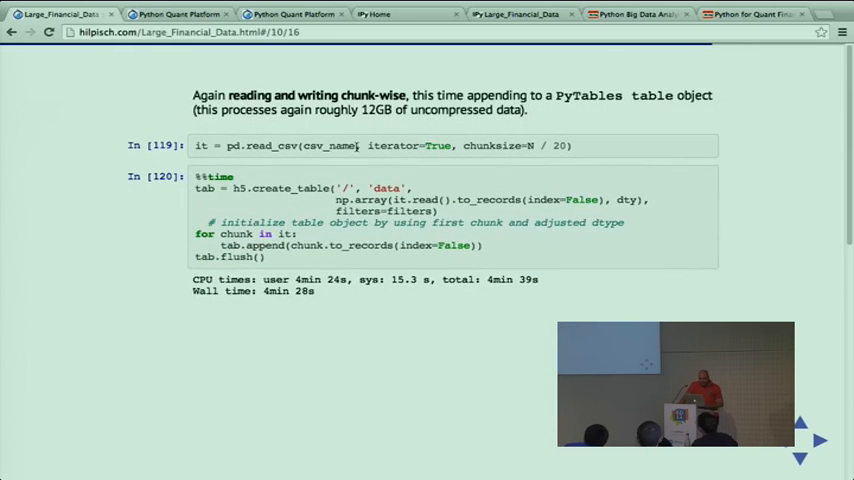
{"action": "left_click", "coordinate": [818, 440]}
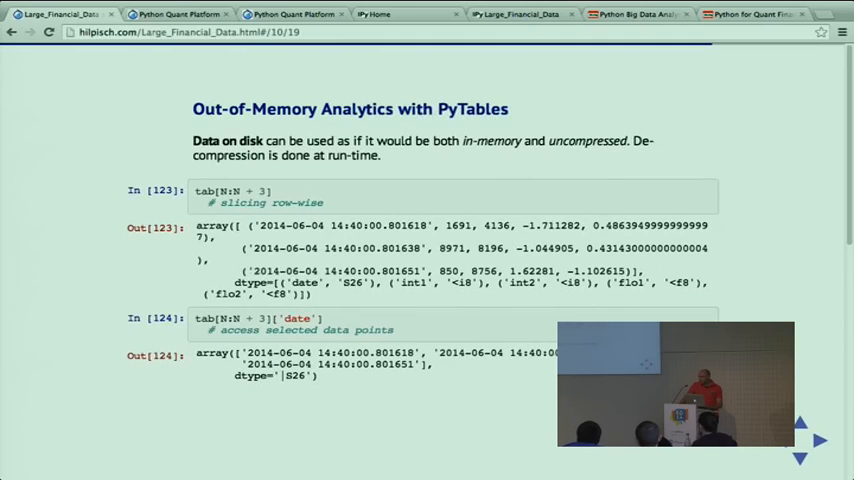
{"action": "mouse_move", "coordinate": [198, 213]}
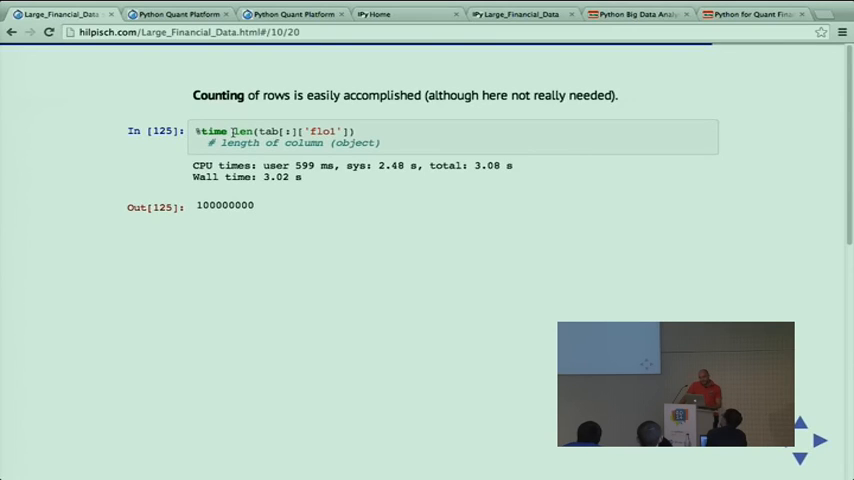
- Scroll down the row-counting slide showing 100000000 rows for flo1 in 3.02 s
{"action": "scroll", "scroll_direction": "down", "scroll_amount": 3}
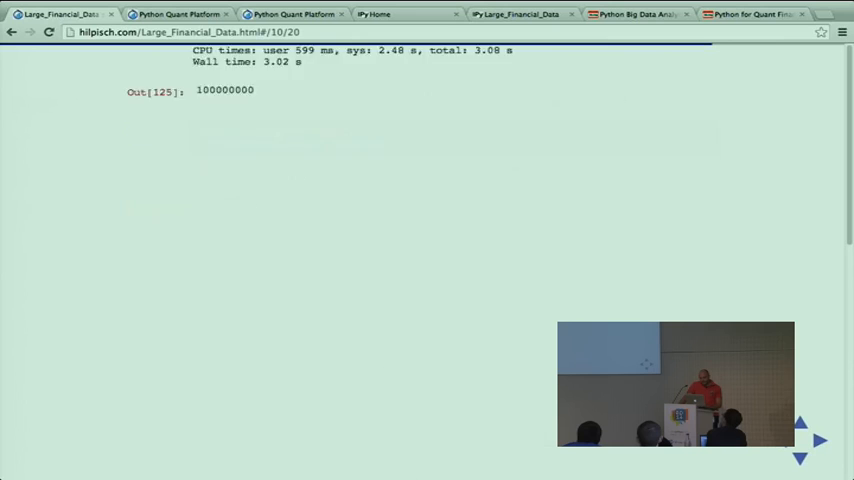